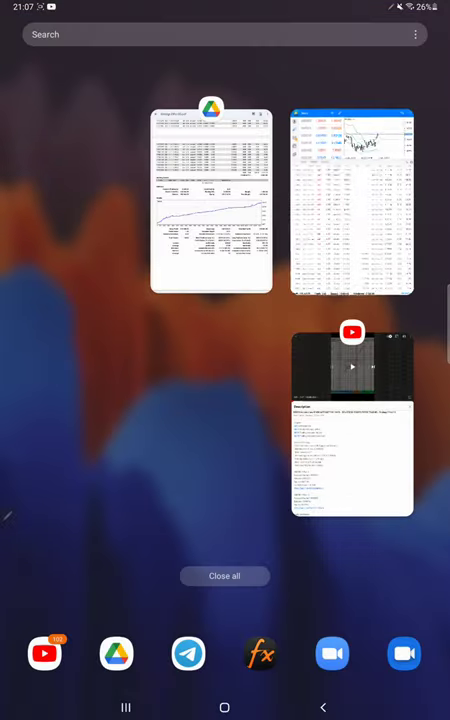
Reopen the Strategy 3 Part20.pdf report from the recent apps overview
{"action": "left_click", "coordinate": [211, 200]}
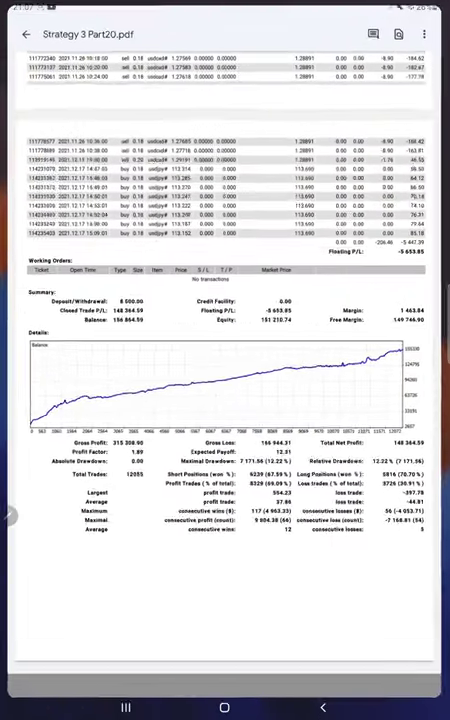
Scroll up to the balance chart and statistics to annotate them in red with R:R 1:0.84
{"action": "scroll", "scroll_direction": "up", "scroll_amount": 3}
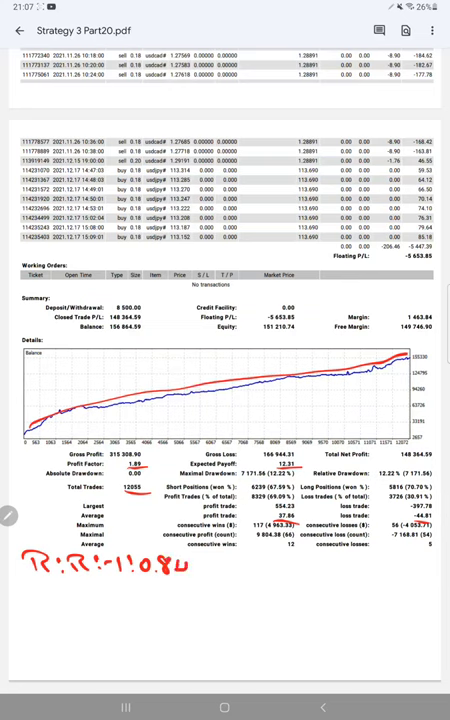
Handwrite B.E: 54% and Acc: 69% in red below the R:R note, underlining 69.09%
{"action": "type", "text": "B.E:-54.1."}
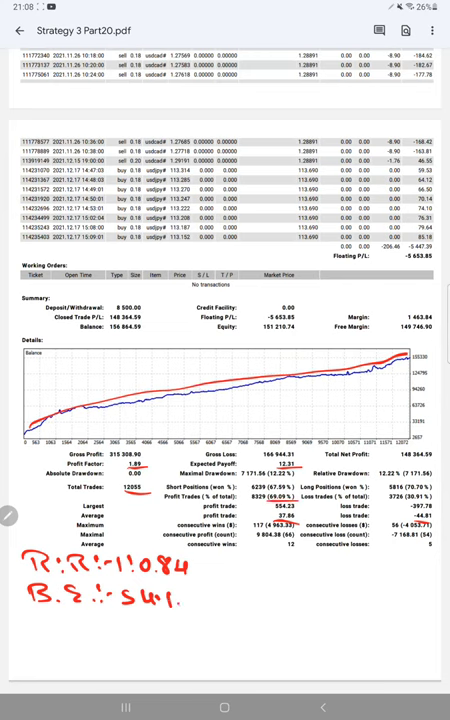
{"action": "type", "text": "Arc : 69"}
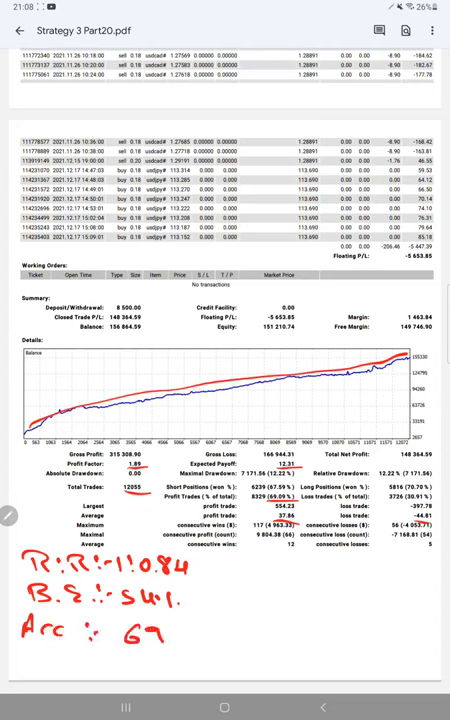
{"action": "type", "text": ".1."}
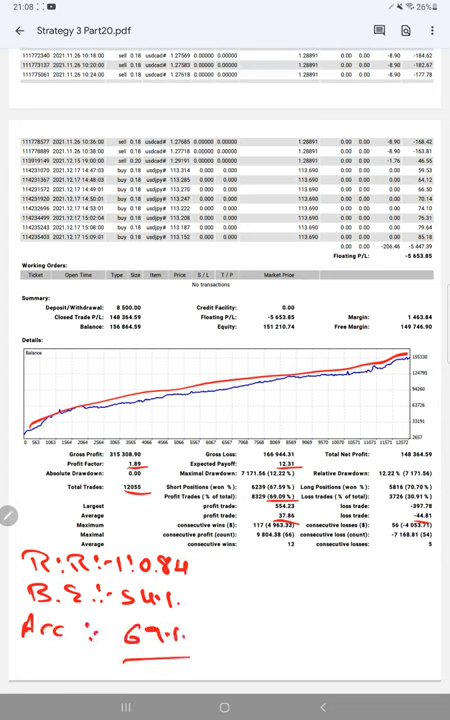